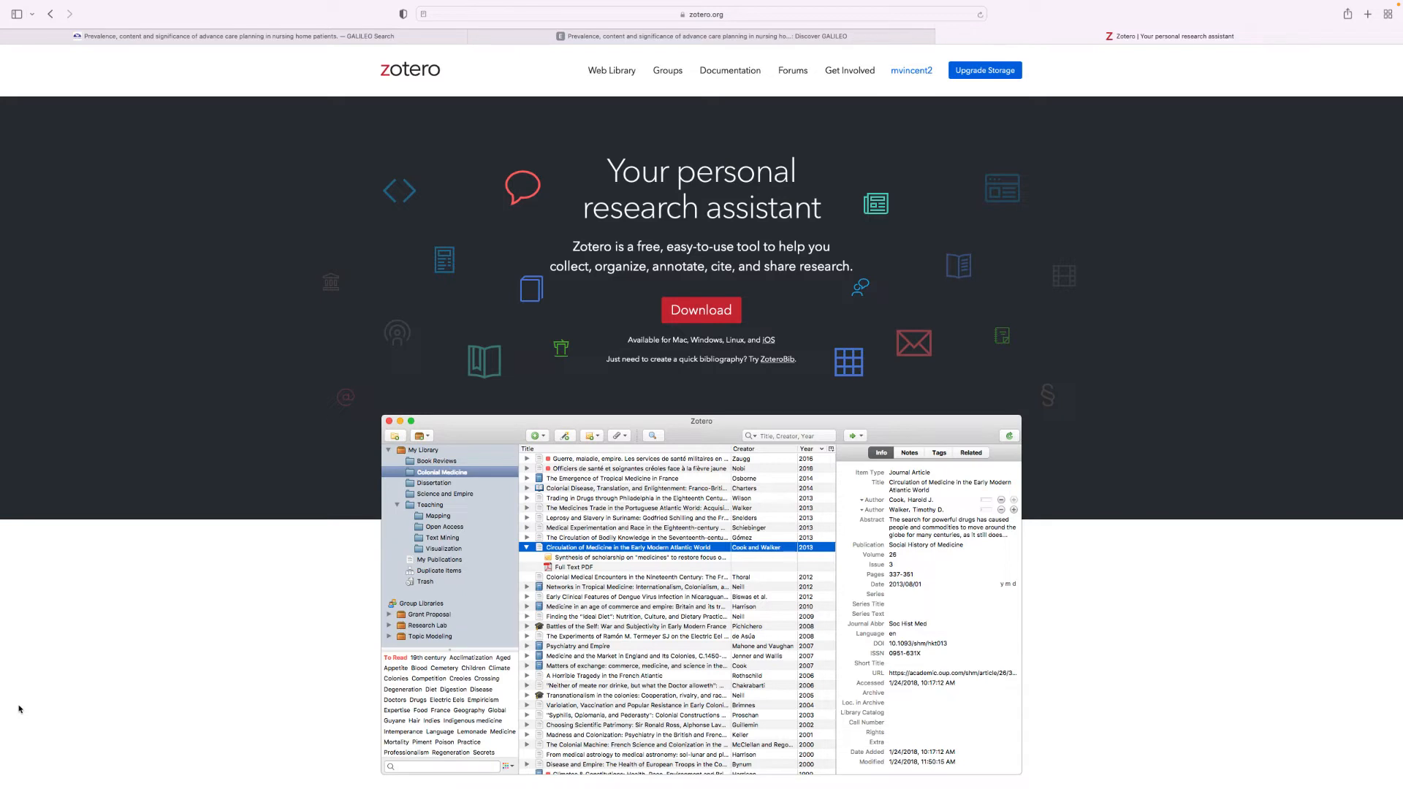
mouse_move(92, 660)
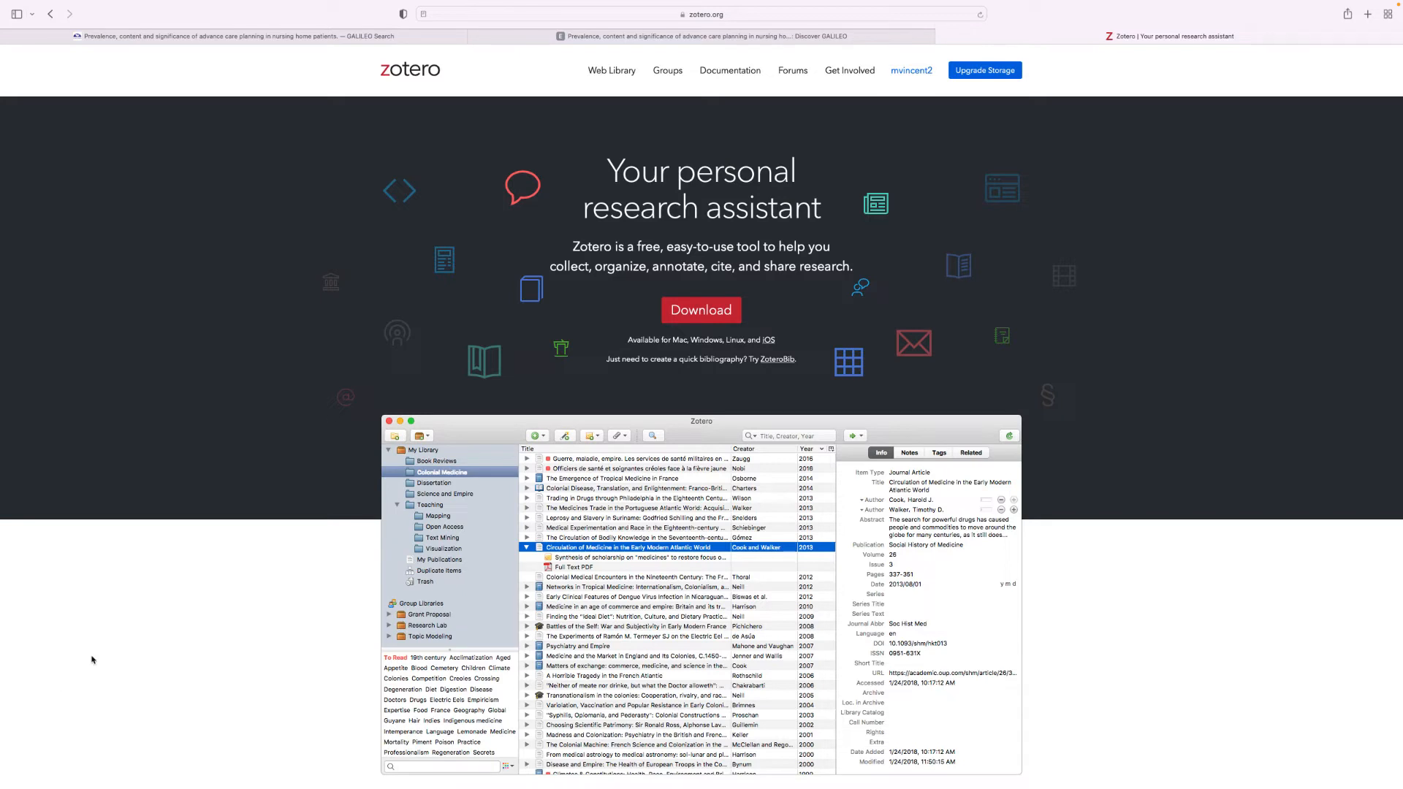
mouse_move(700, 310)
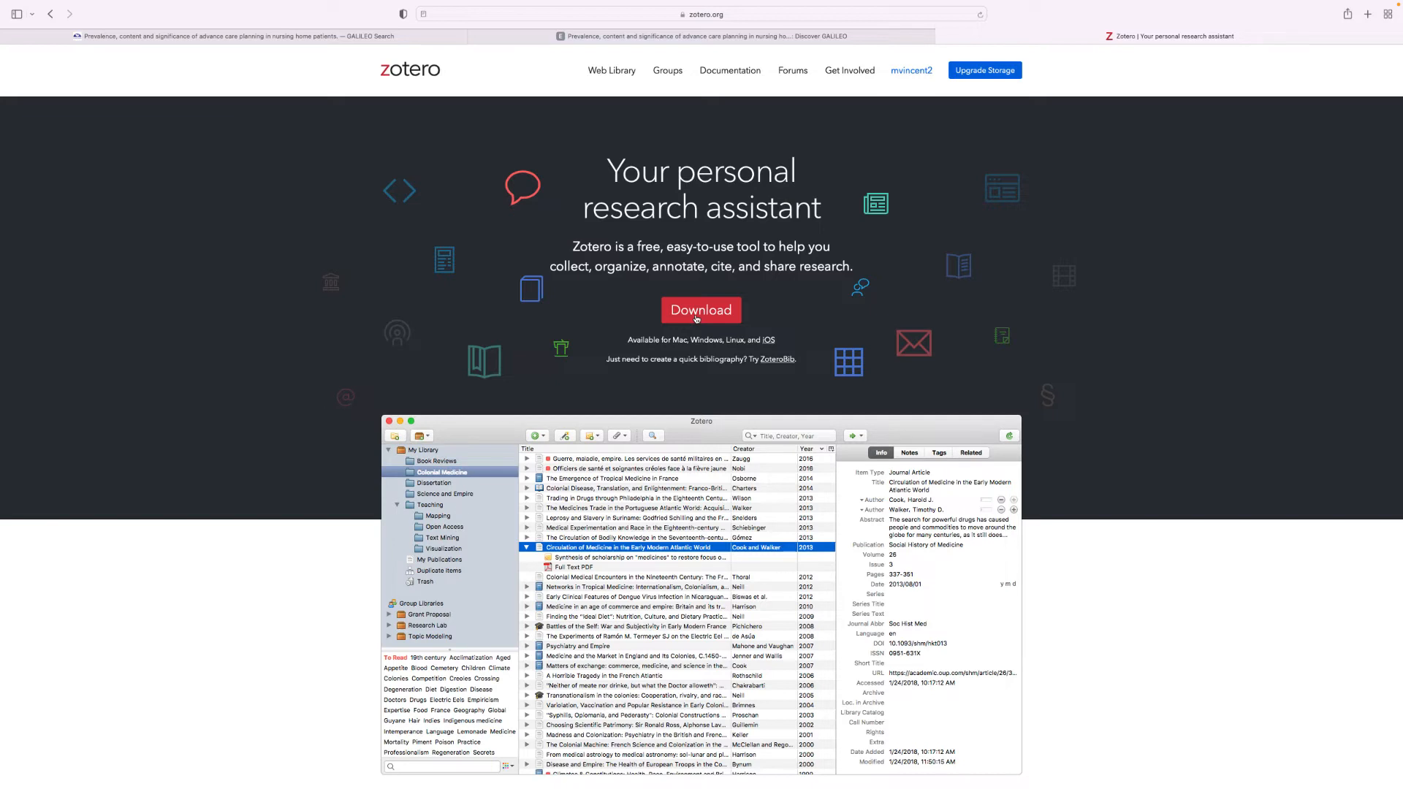
mouse_move(700, 310)
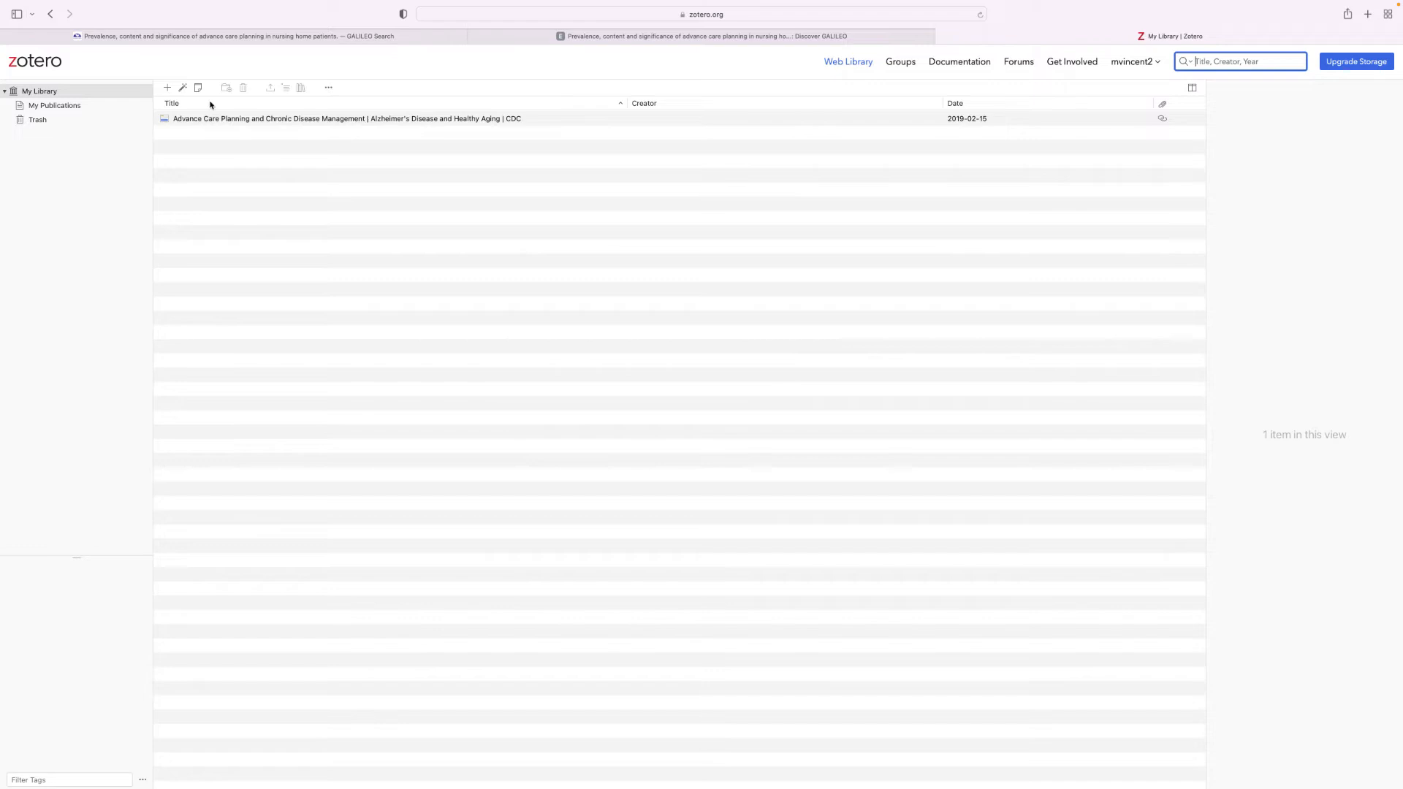
mouse_move(166, 76)
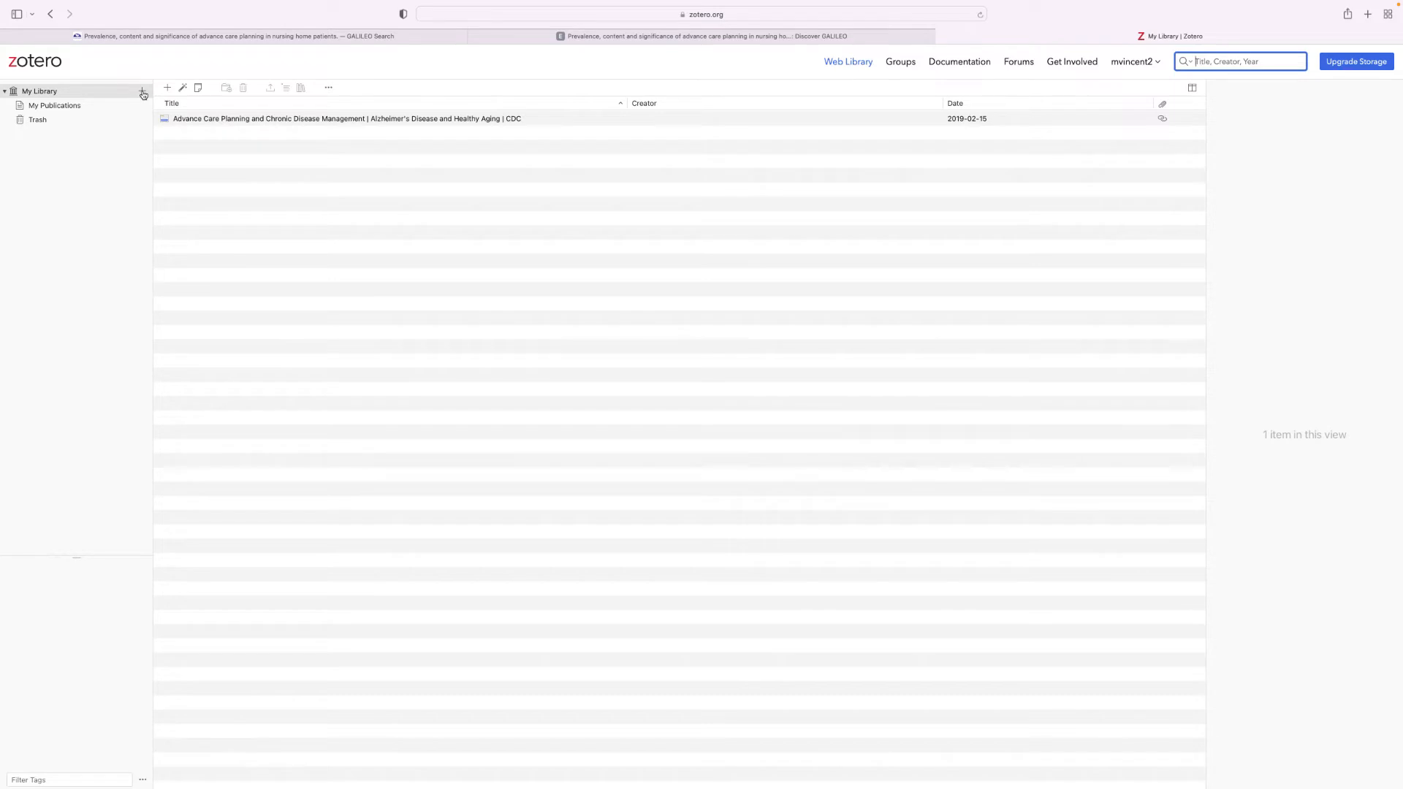
mouse_move(72, 105)
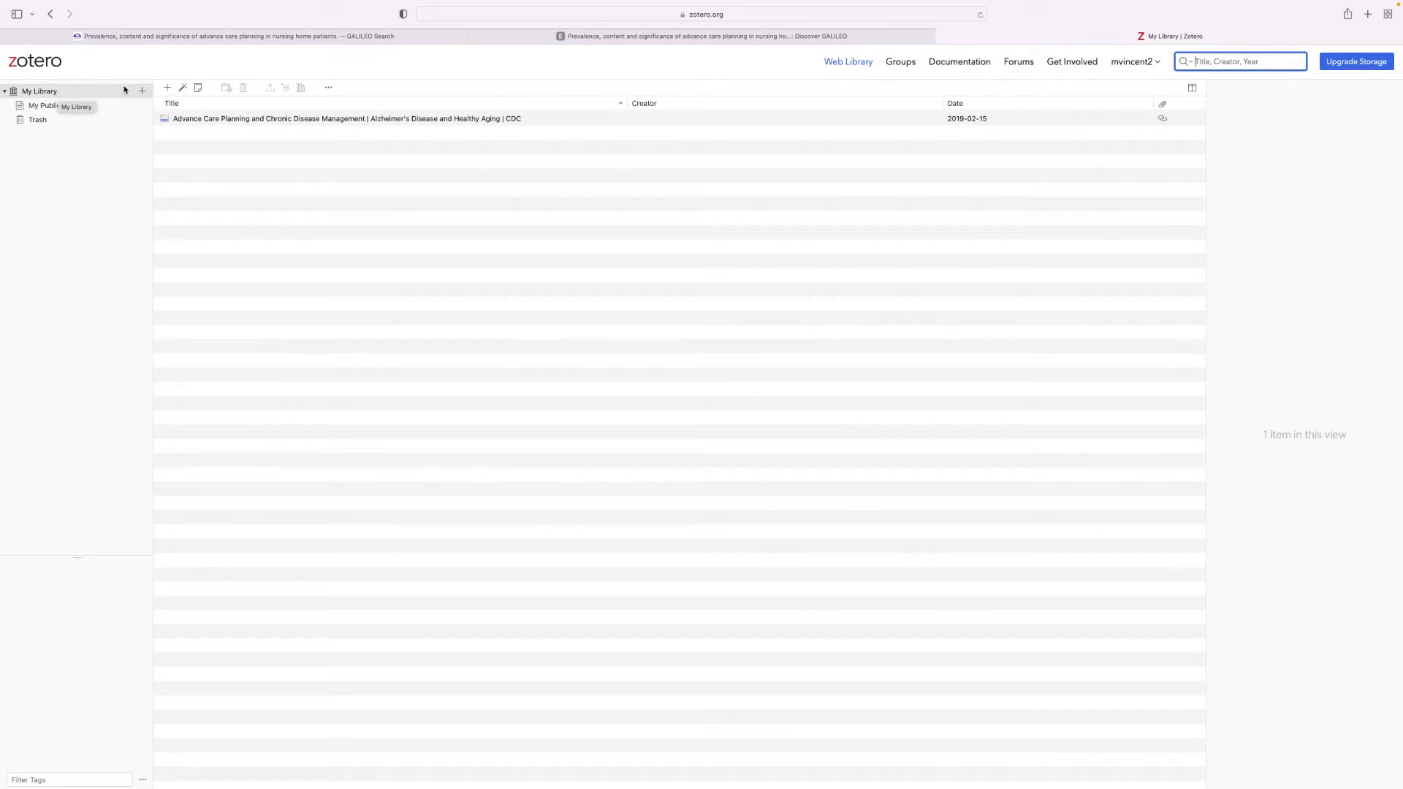
- Create a collection named 'Term Paper 2022' under My Library and return to the article page
left_click(142, 90)
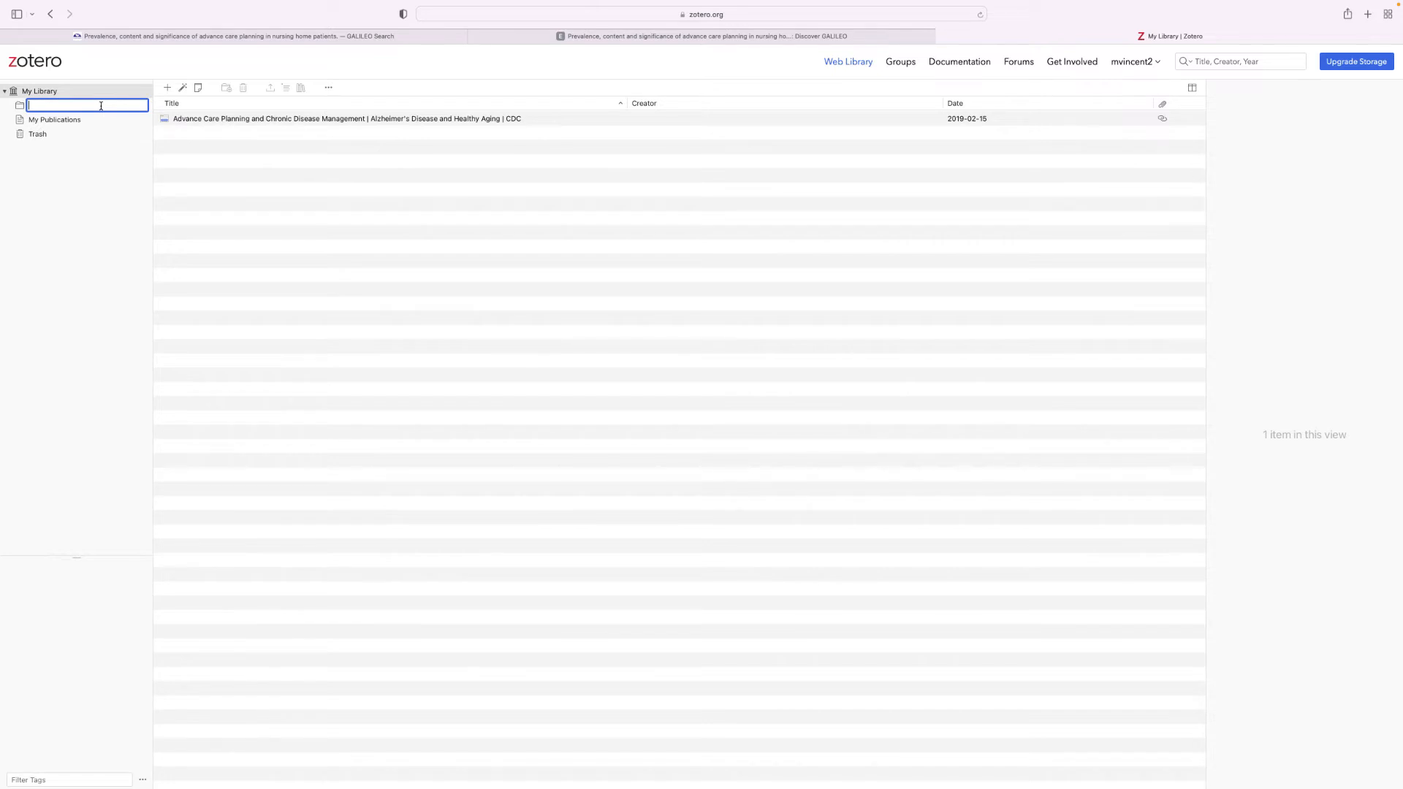
type("Term Paper 2022")
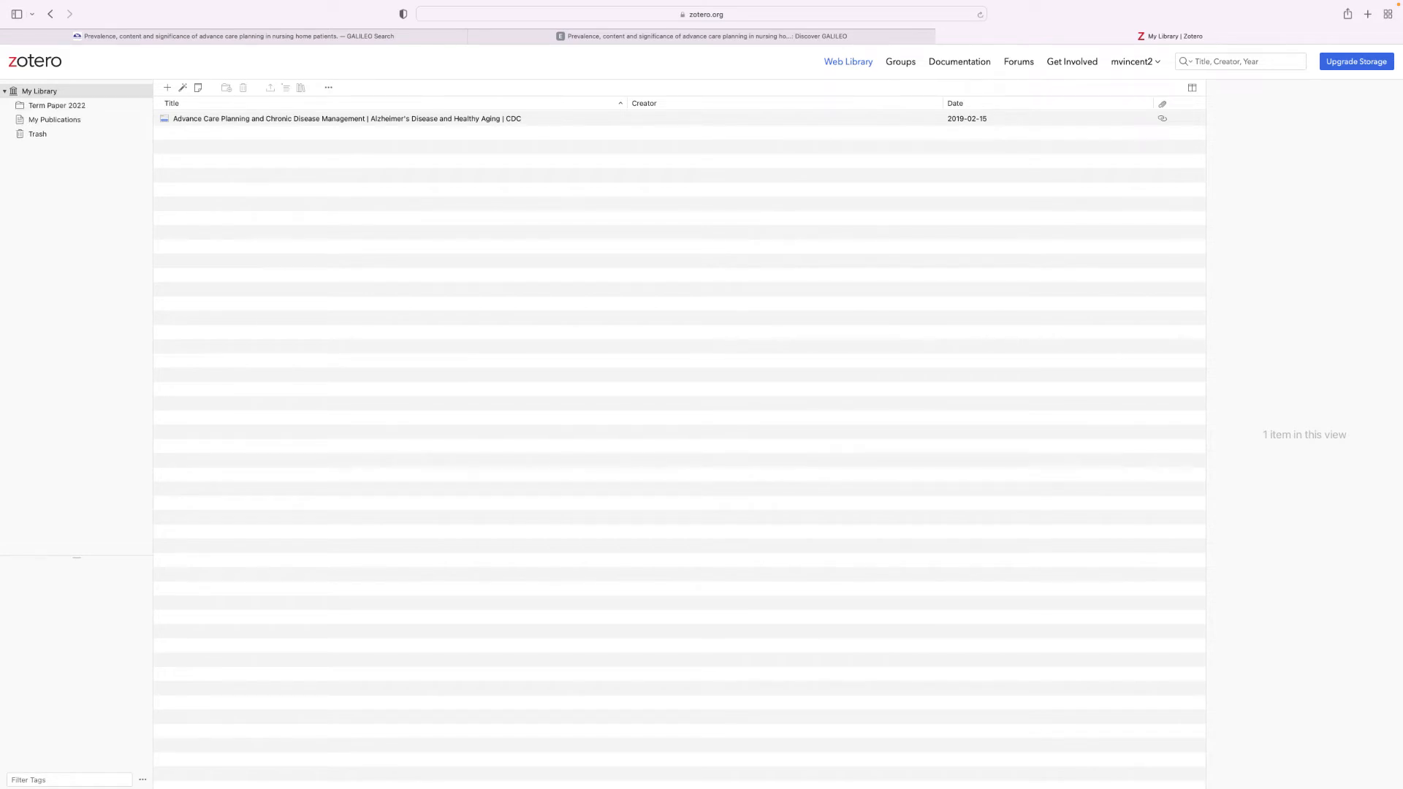
left_click(57, 106)
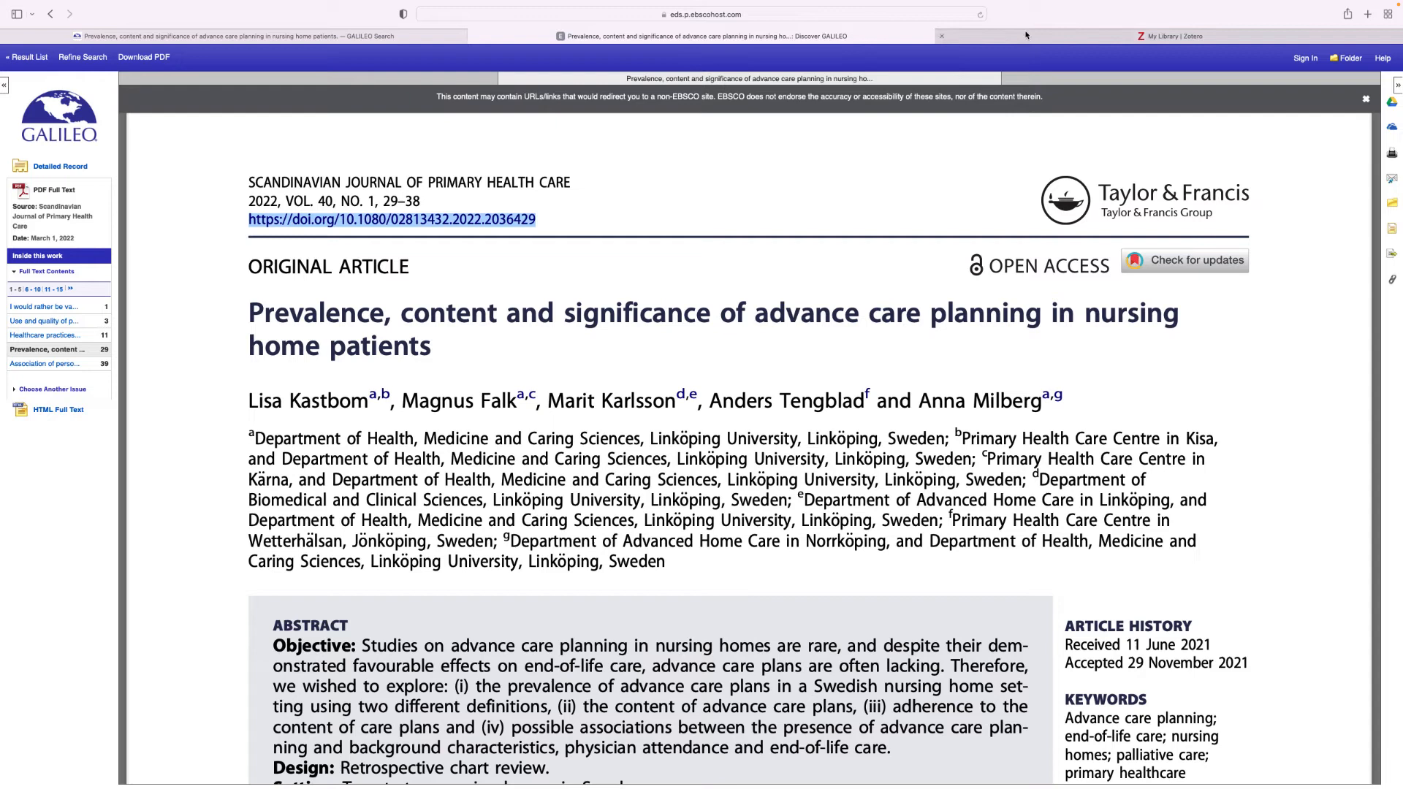
- Return to the Zotero web library tab with the copied DOI link
left_click(1167, 35)
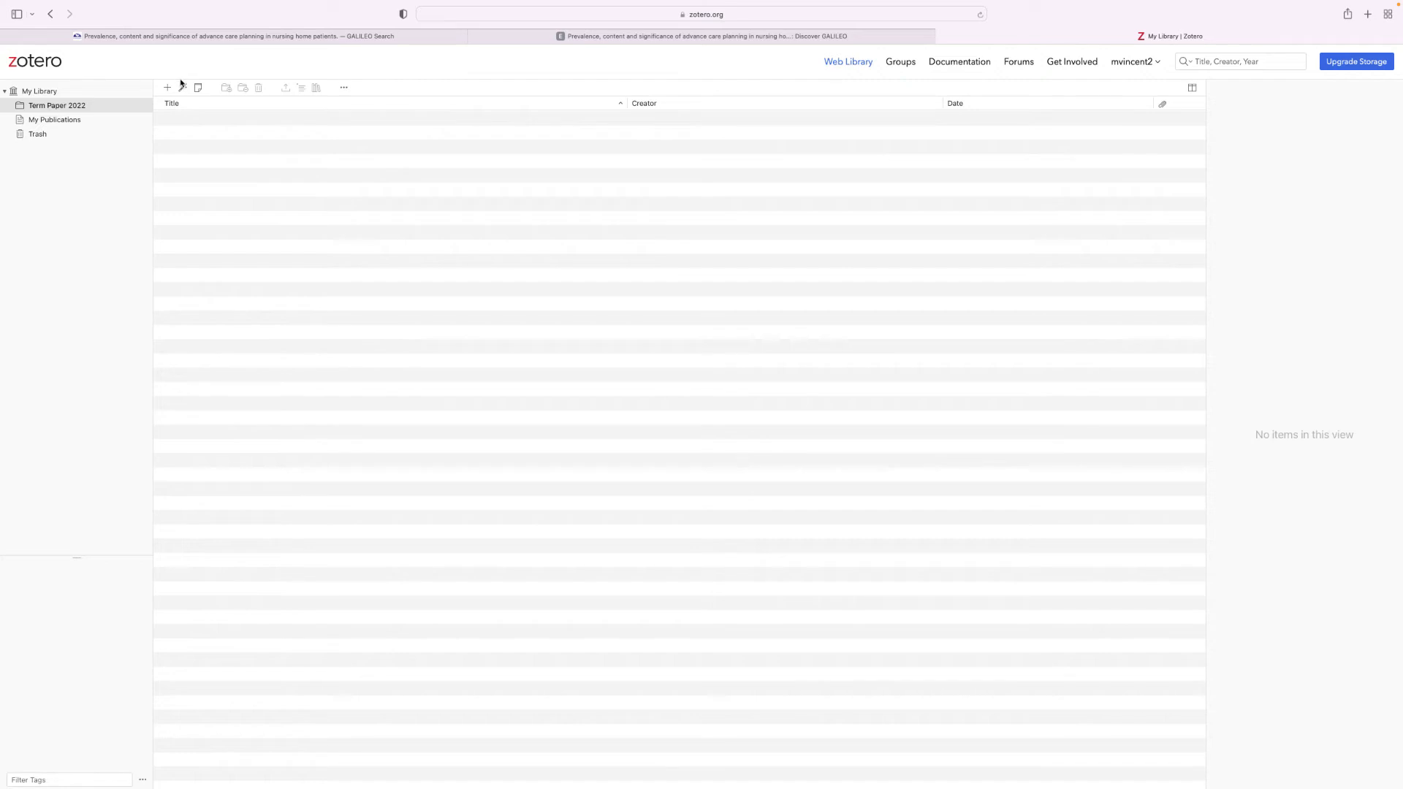
mouse_move(183, 88)
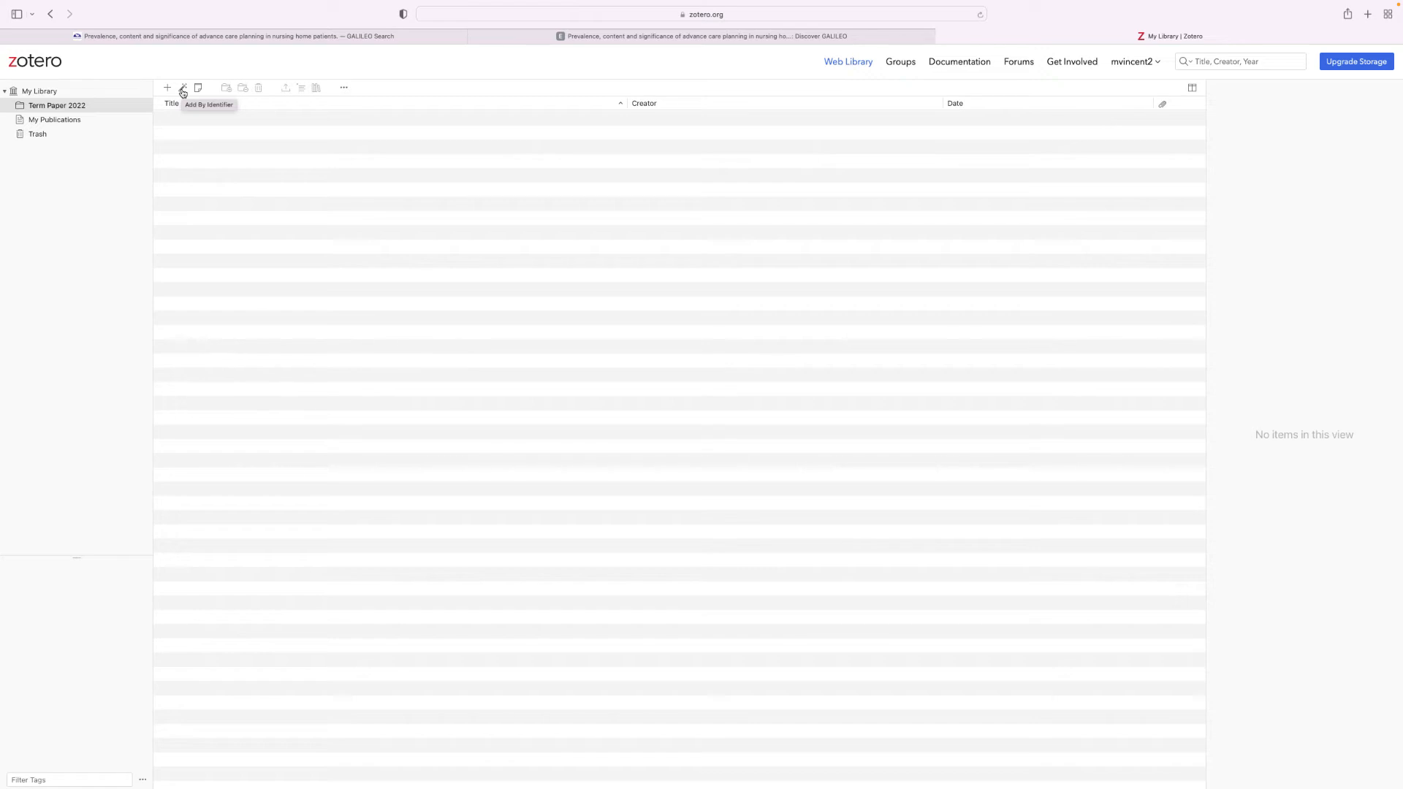
left_click(182, 88)
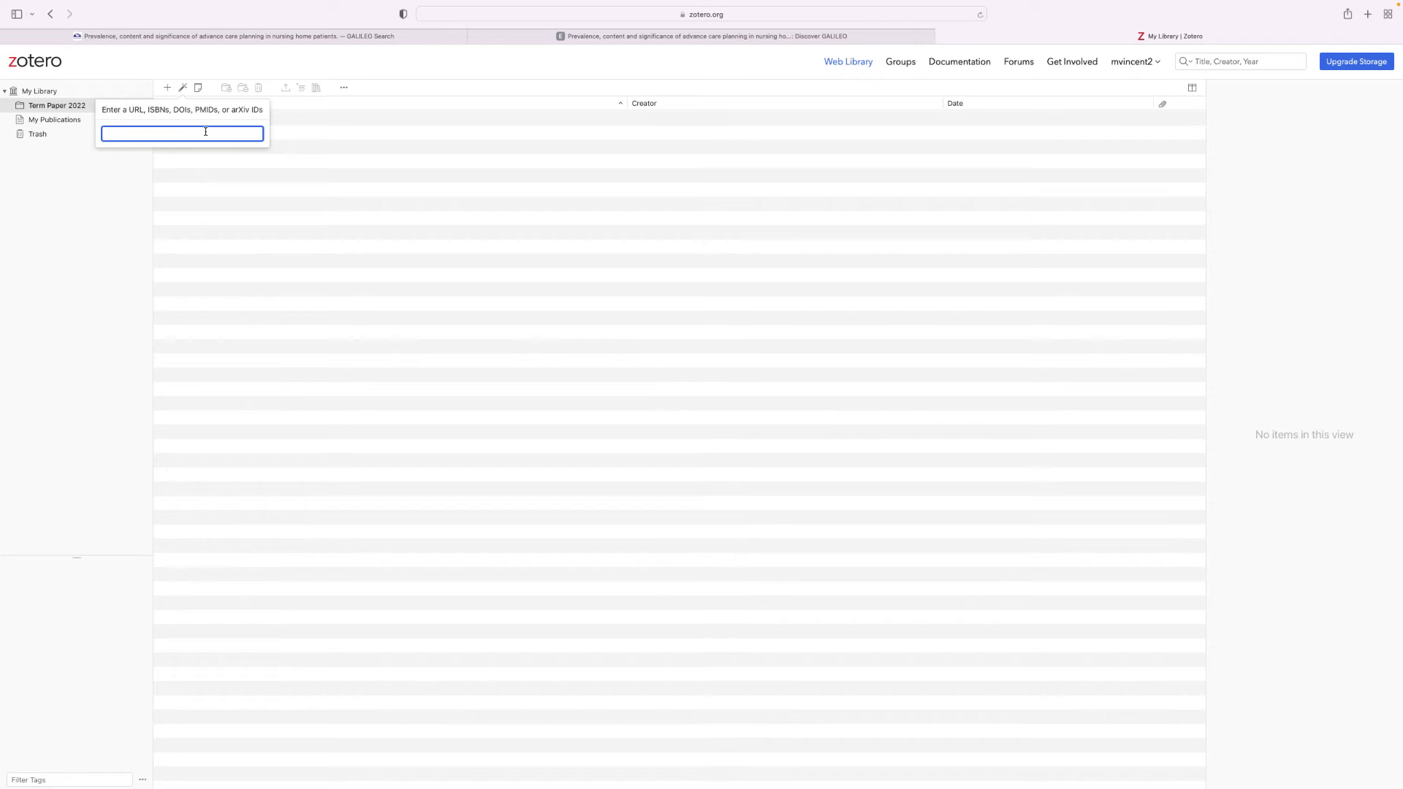
type("https://doi.org/10.1080/02813432.2022.2036429")
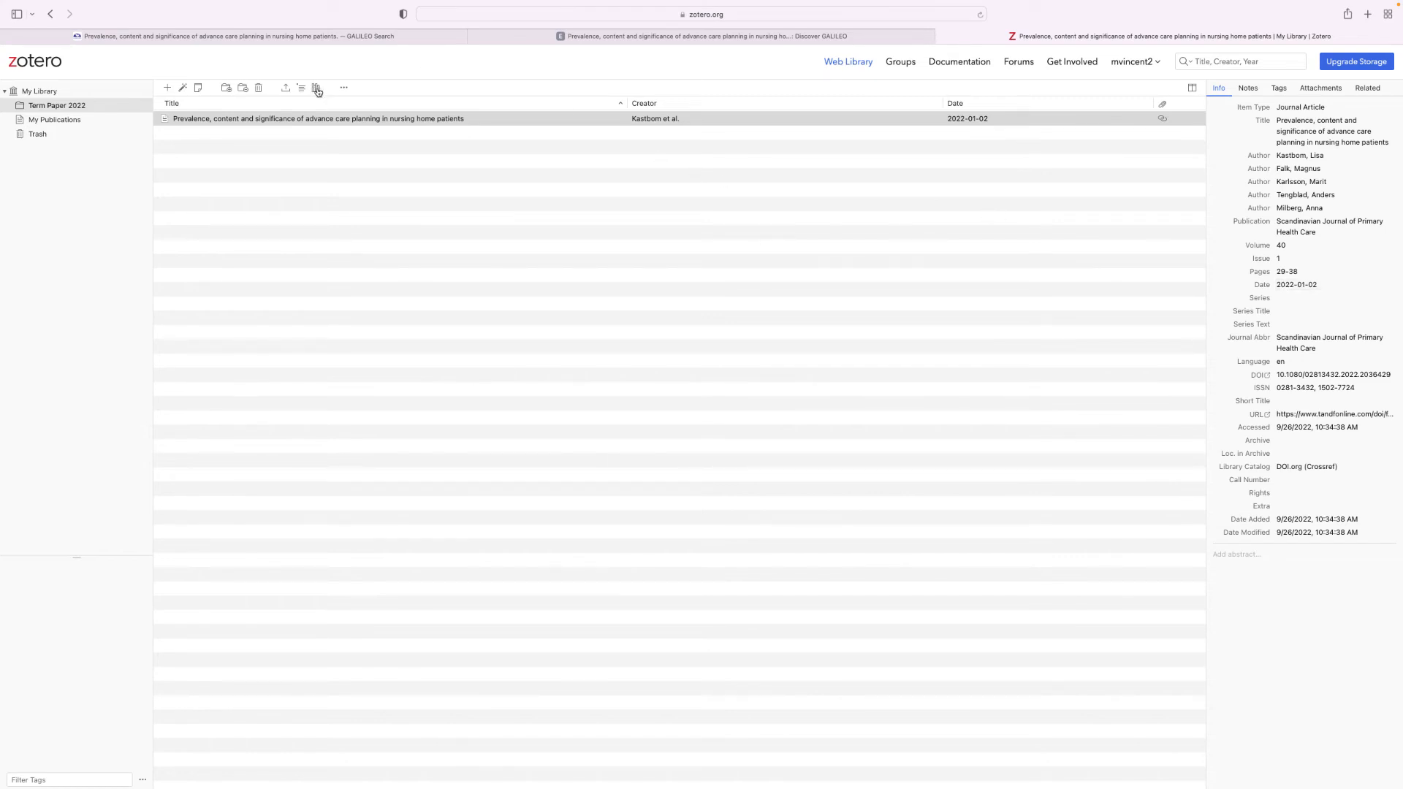
mouse_move(316, 88)
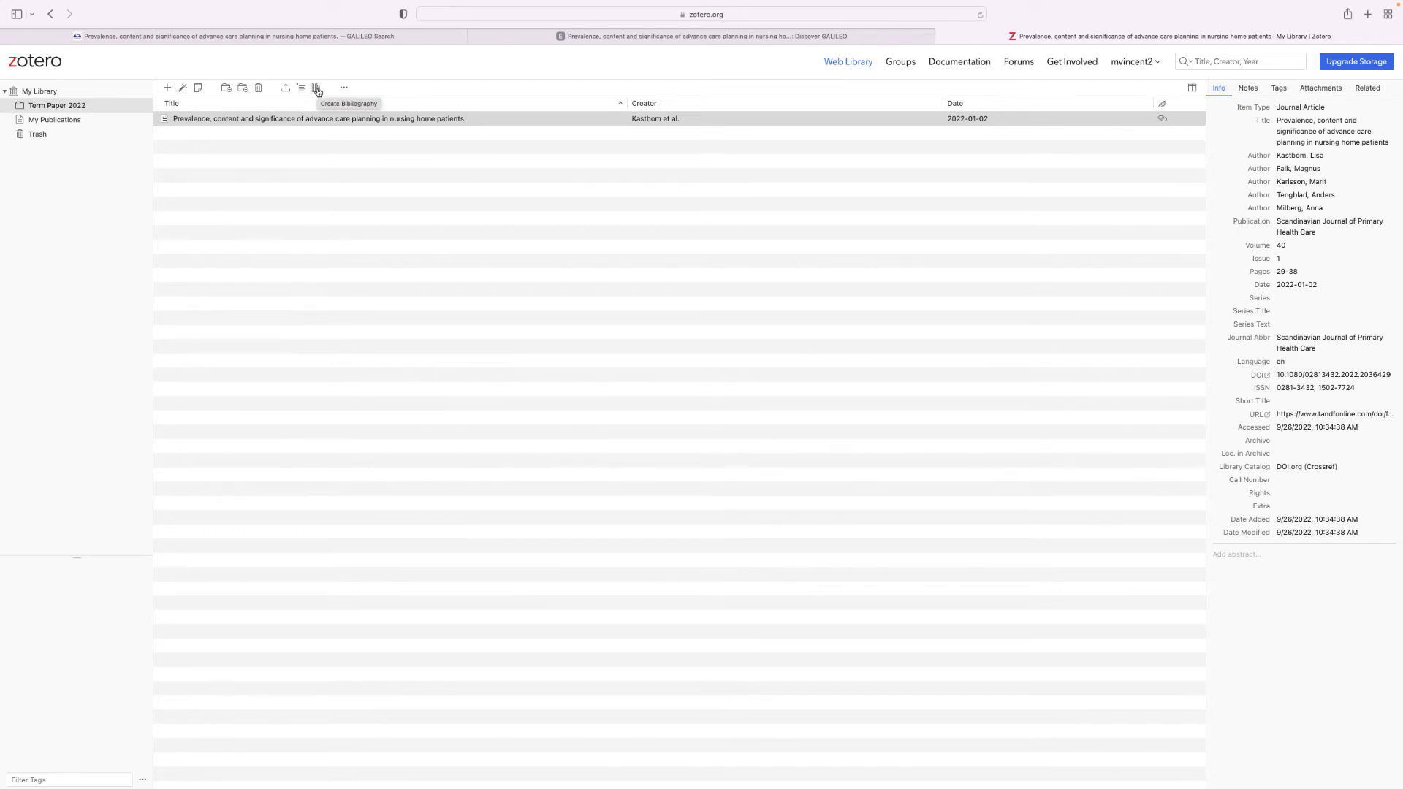
- Generate a bibliography for the Kastbom et al. article in American Psychological Association 7th edition style
left_click(316, 86)
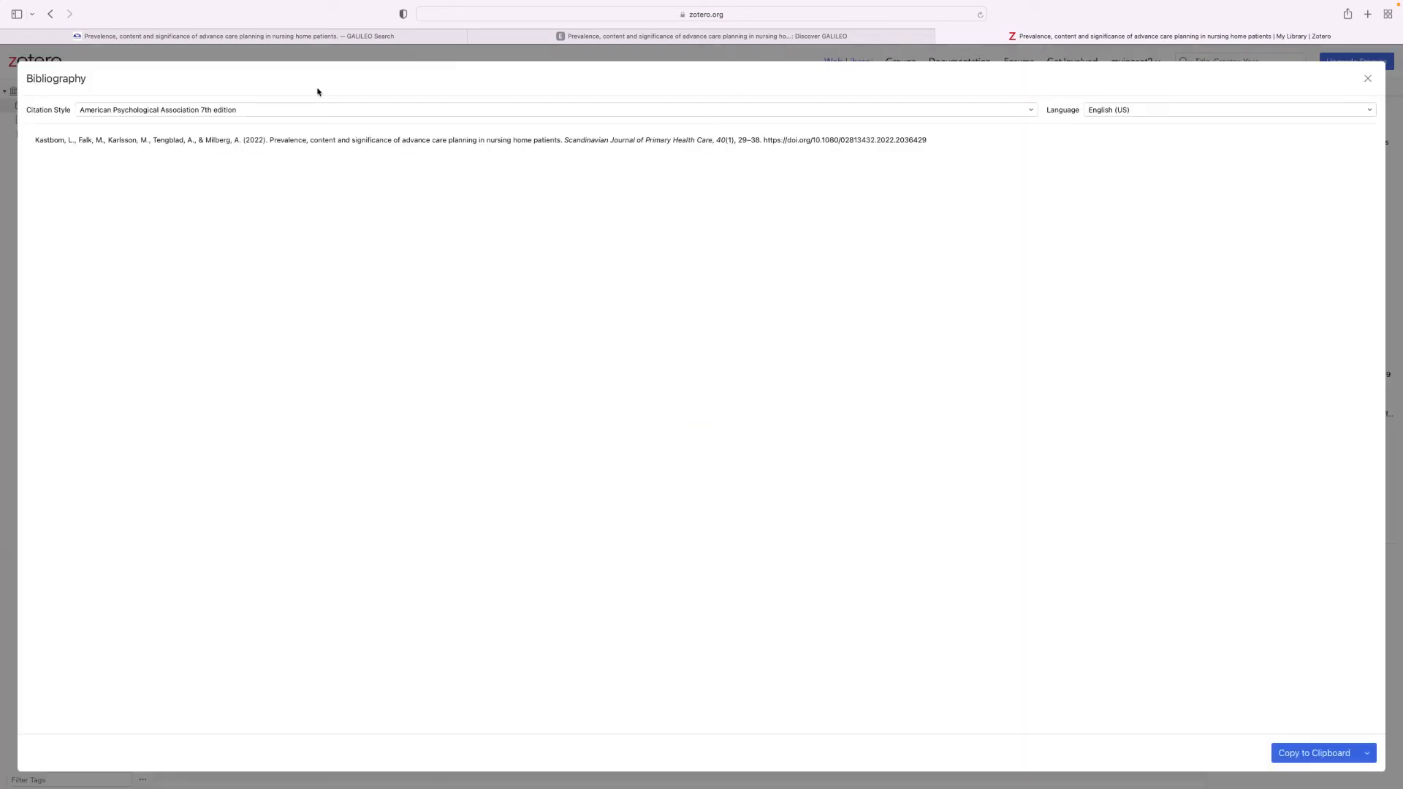
left_click(552, 110)
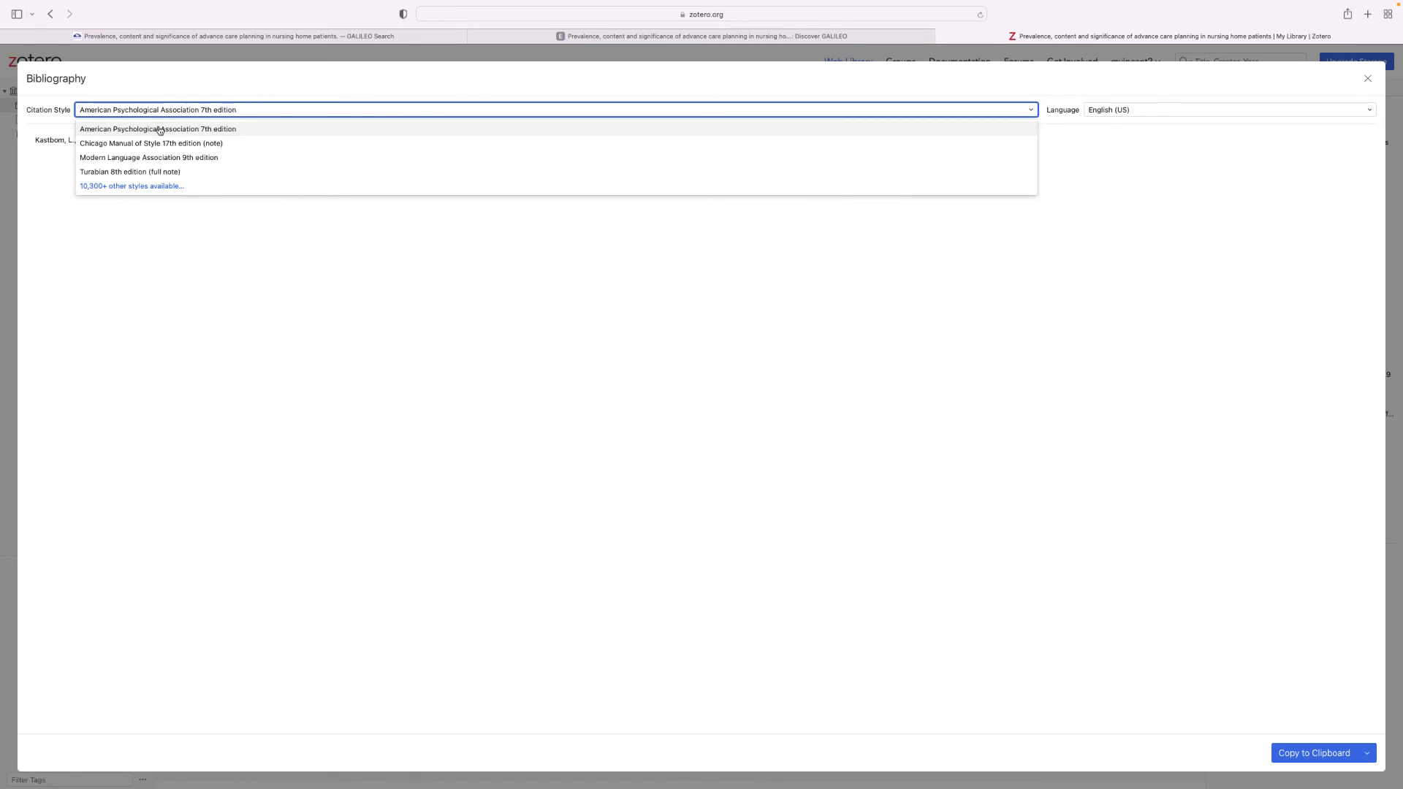
left_click(158, 128)
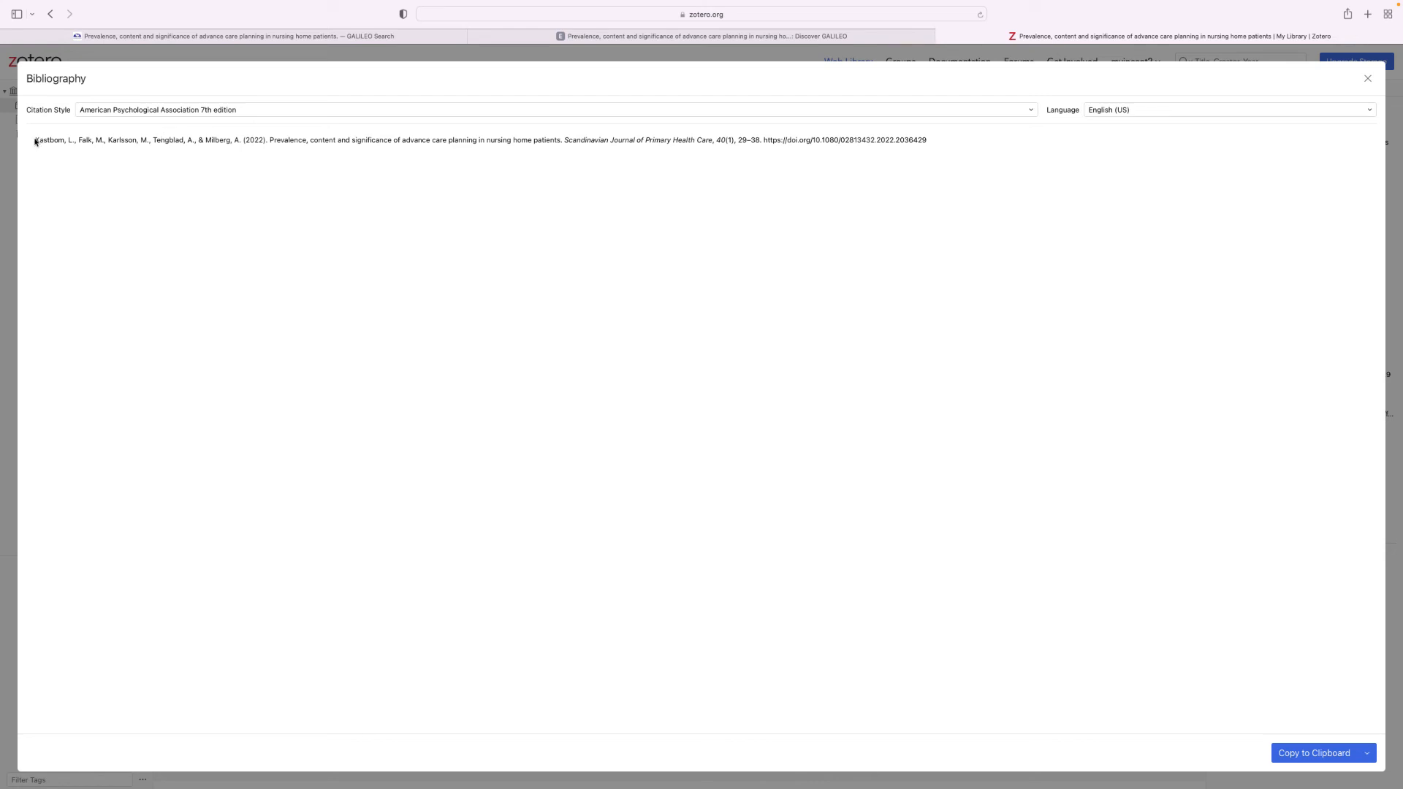
mouse_move(672, 425)
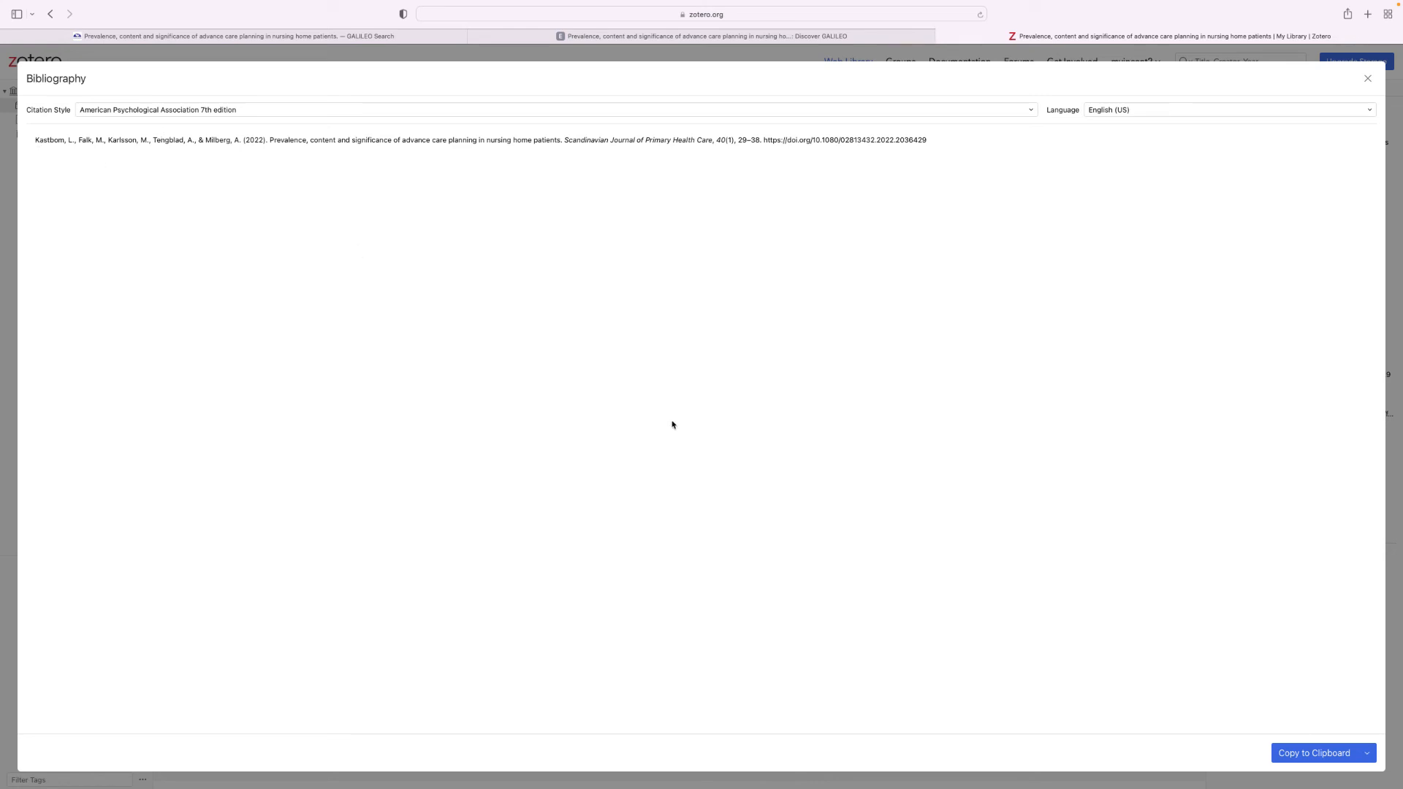
left_click(1312, 753)
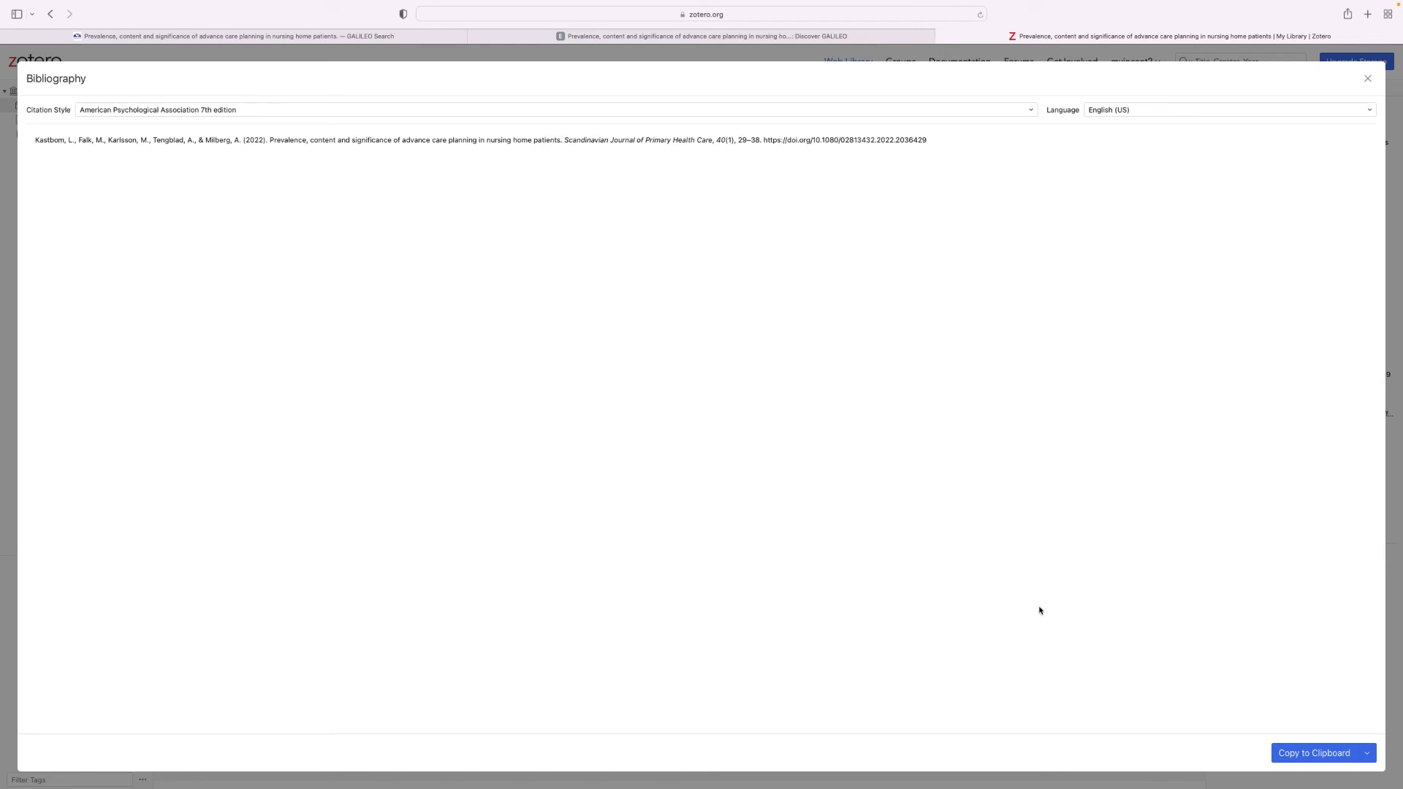
mouse_move(33, 142)
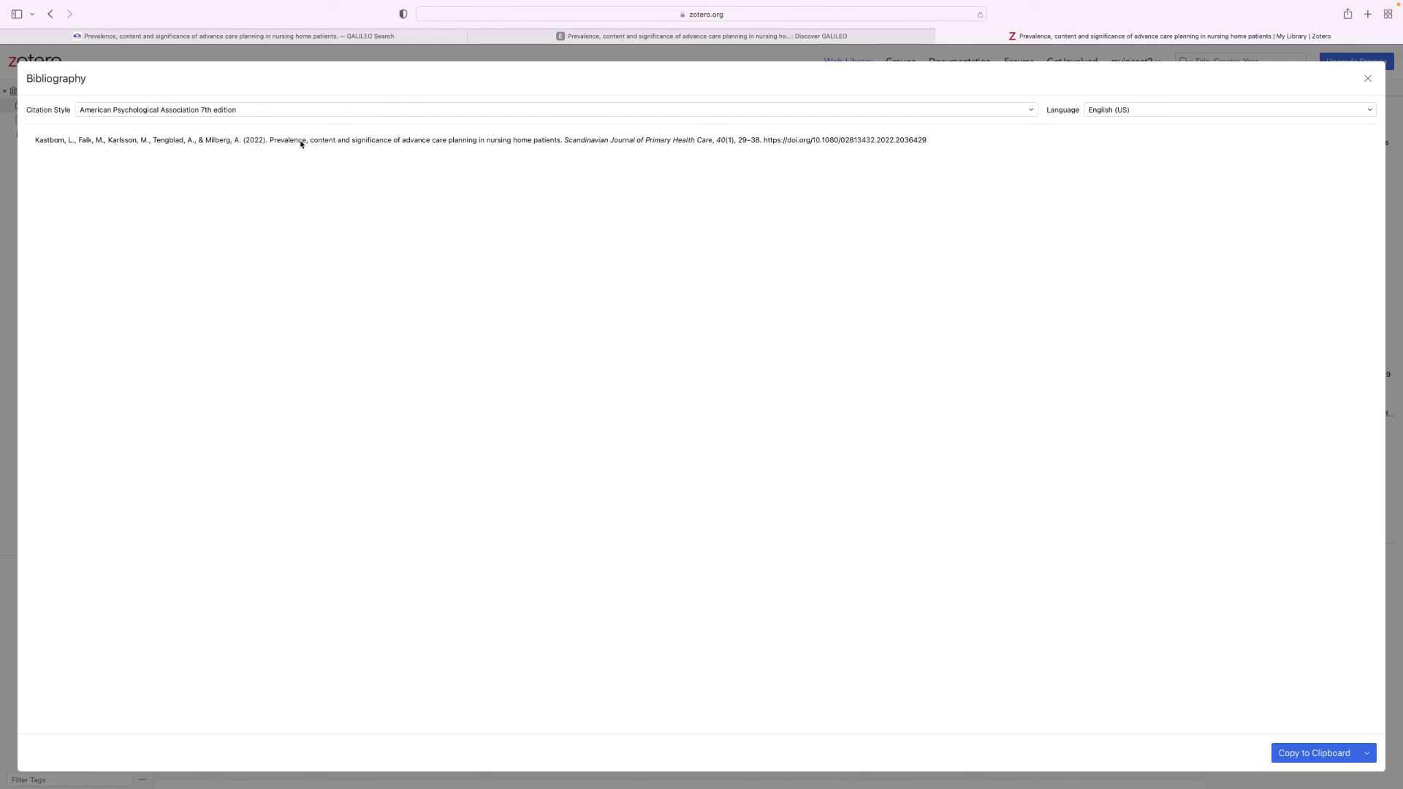
mouse_move(308, 145)
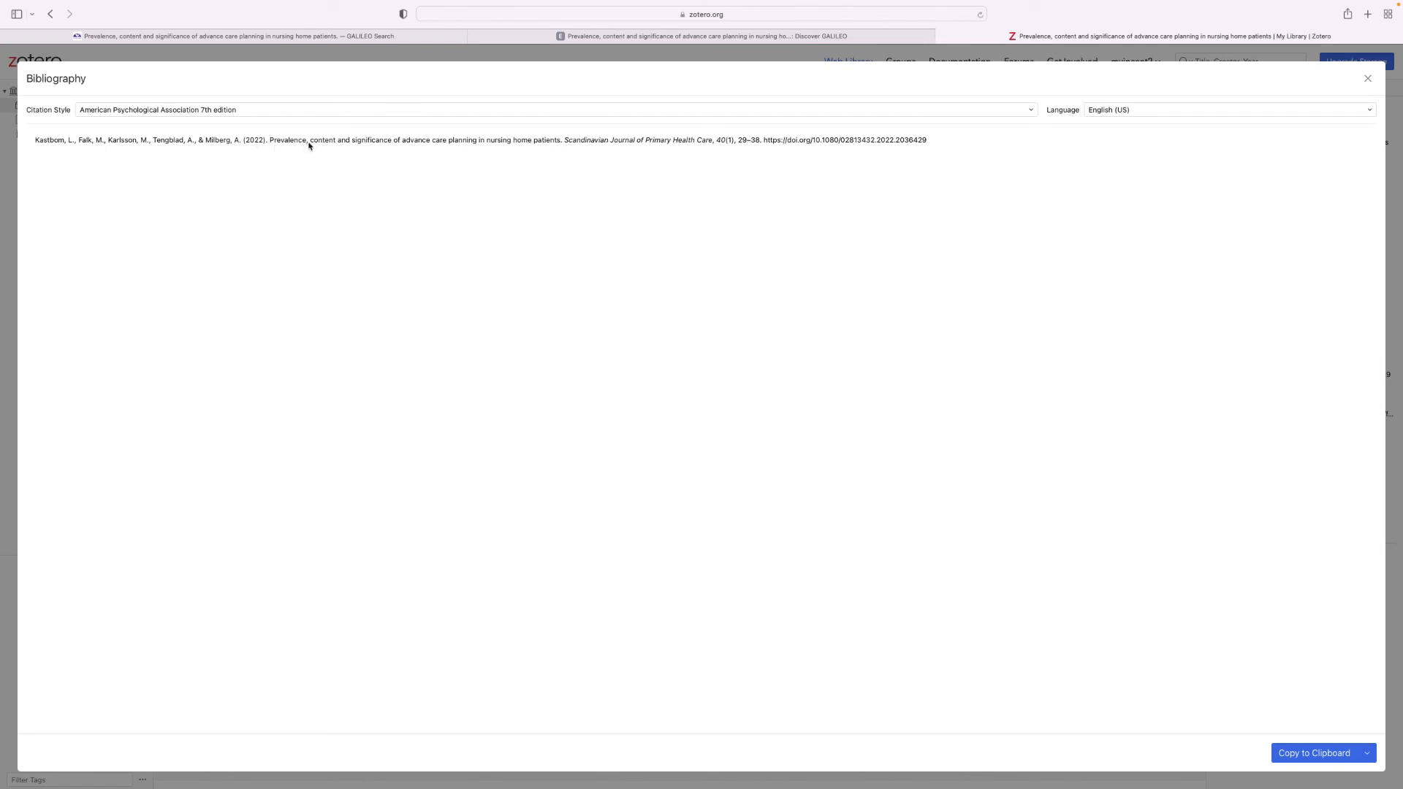